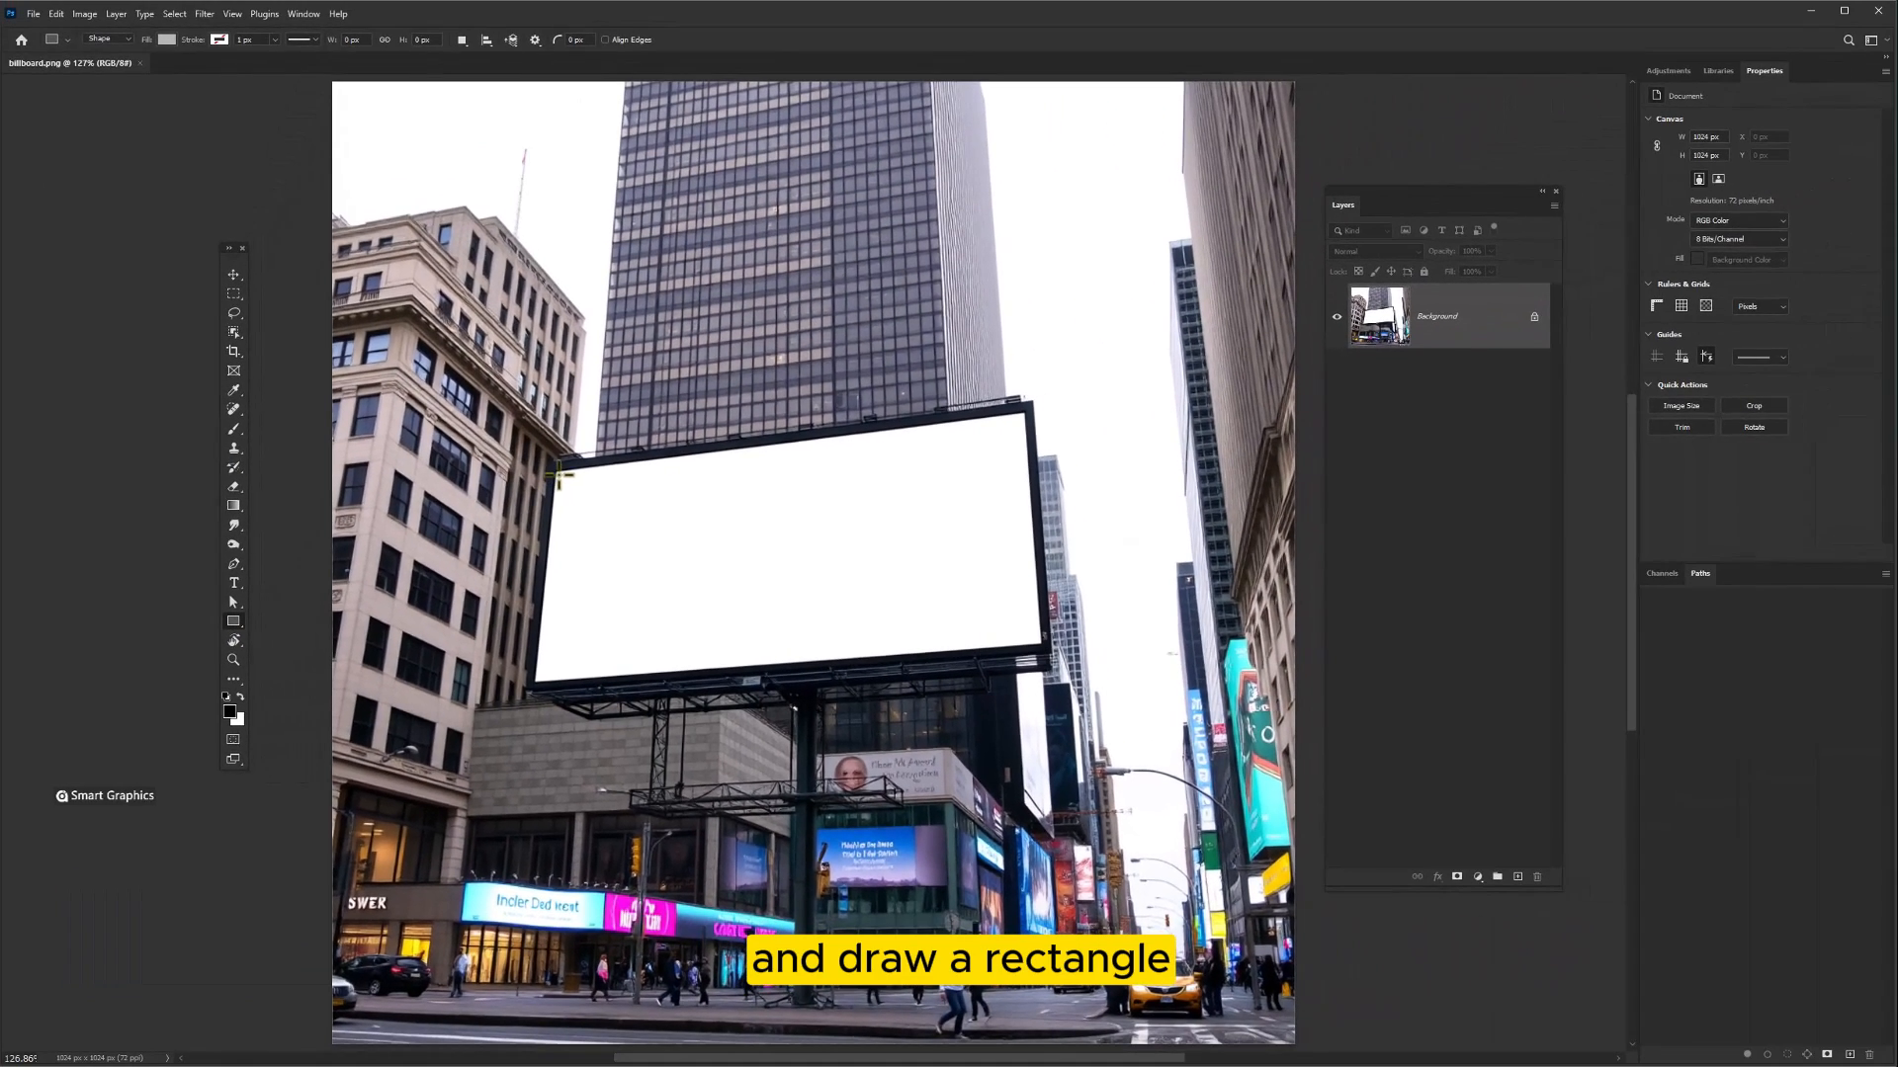
# Step: Draw a grey rectangle shape (Rectangle 1) covering the blank billboard
pyautogui.moveTo(560, 469); pyautogui.dragTo(1044, 688)
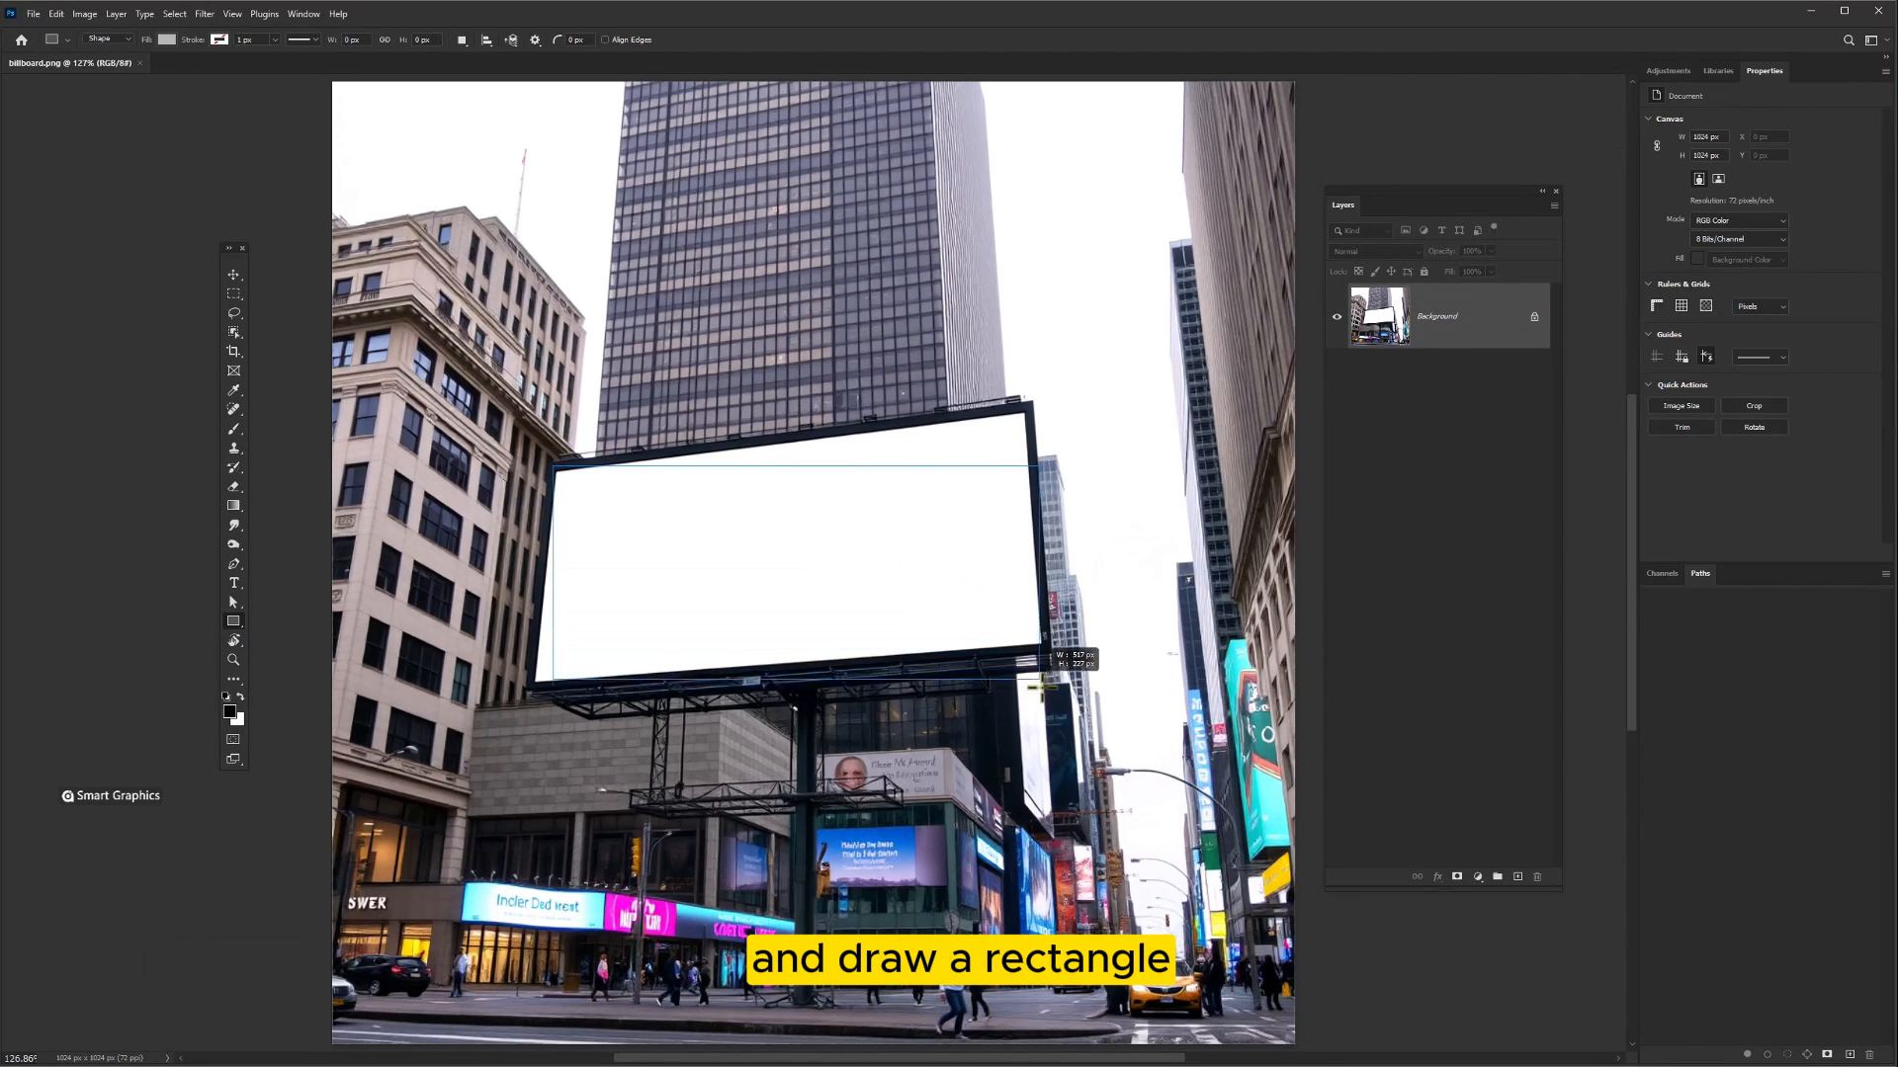
pyautogui.moveTo(566, 476); pyautogui.dragTo(1061, 734)
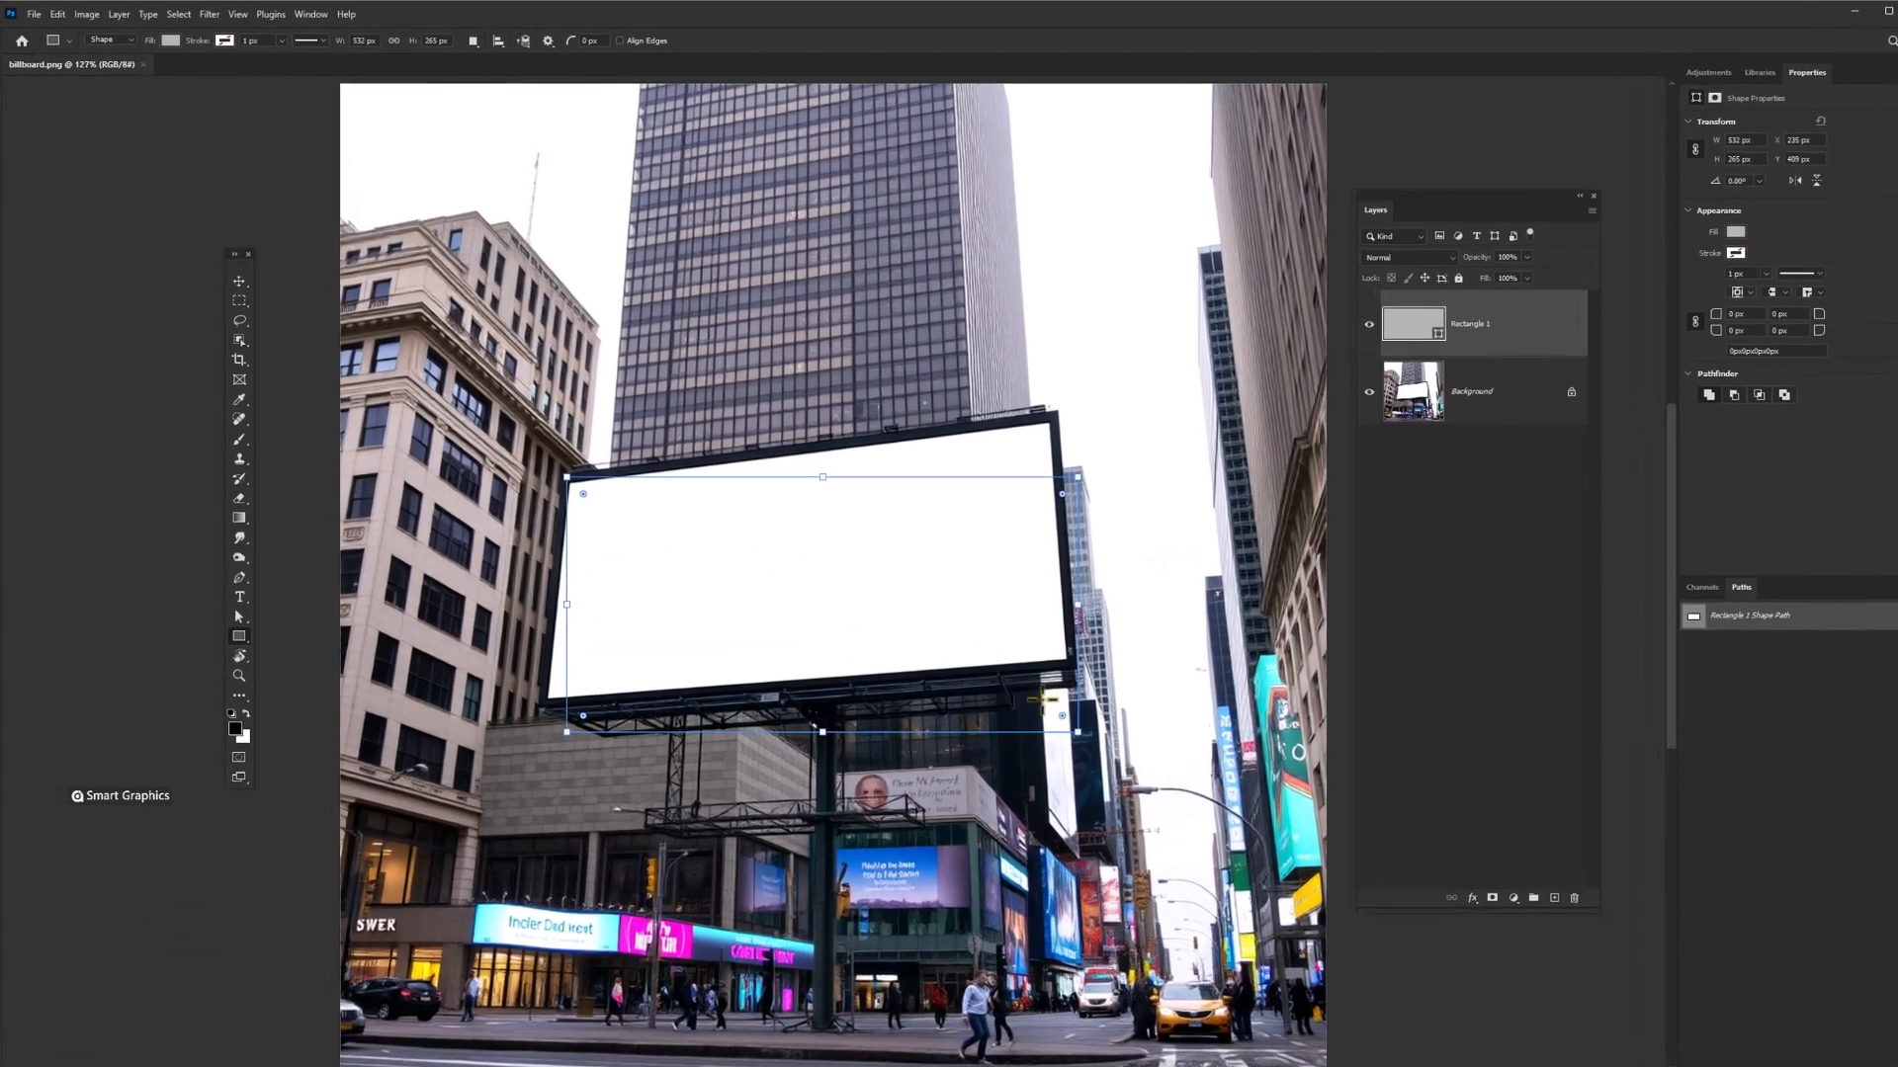
pyautogui.click(239, 281)
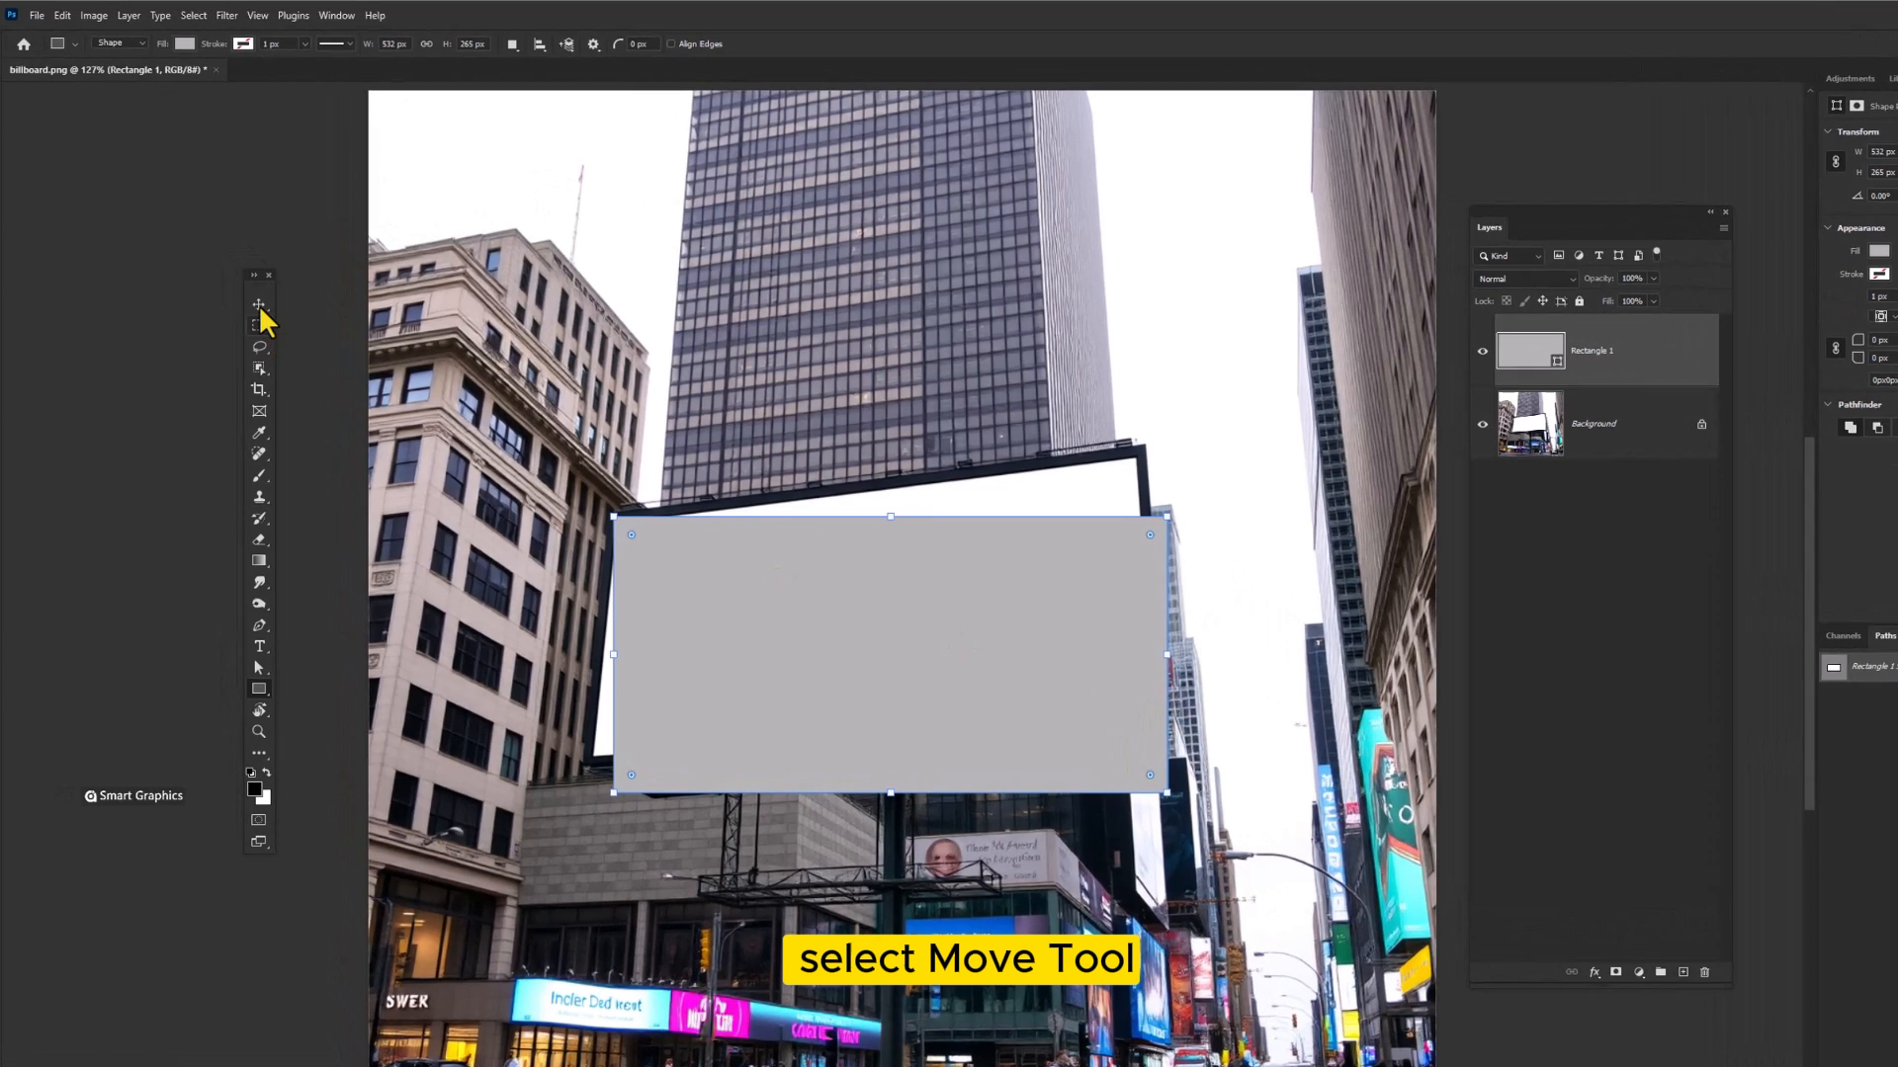
# Step: Convert the Rectangle 1 layer into a Smart Object using the Move tool
pyautogui.click(259, 303)
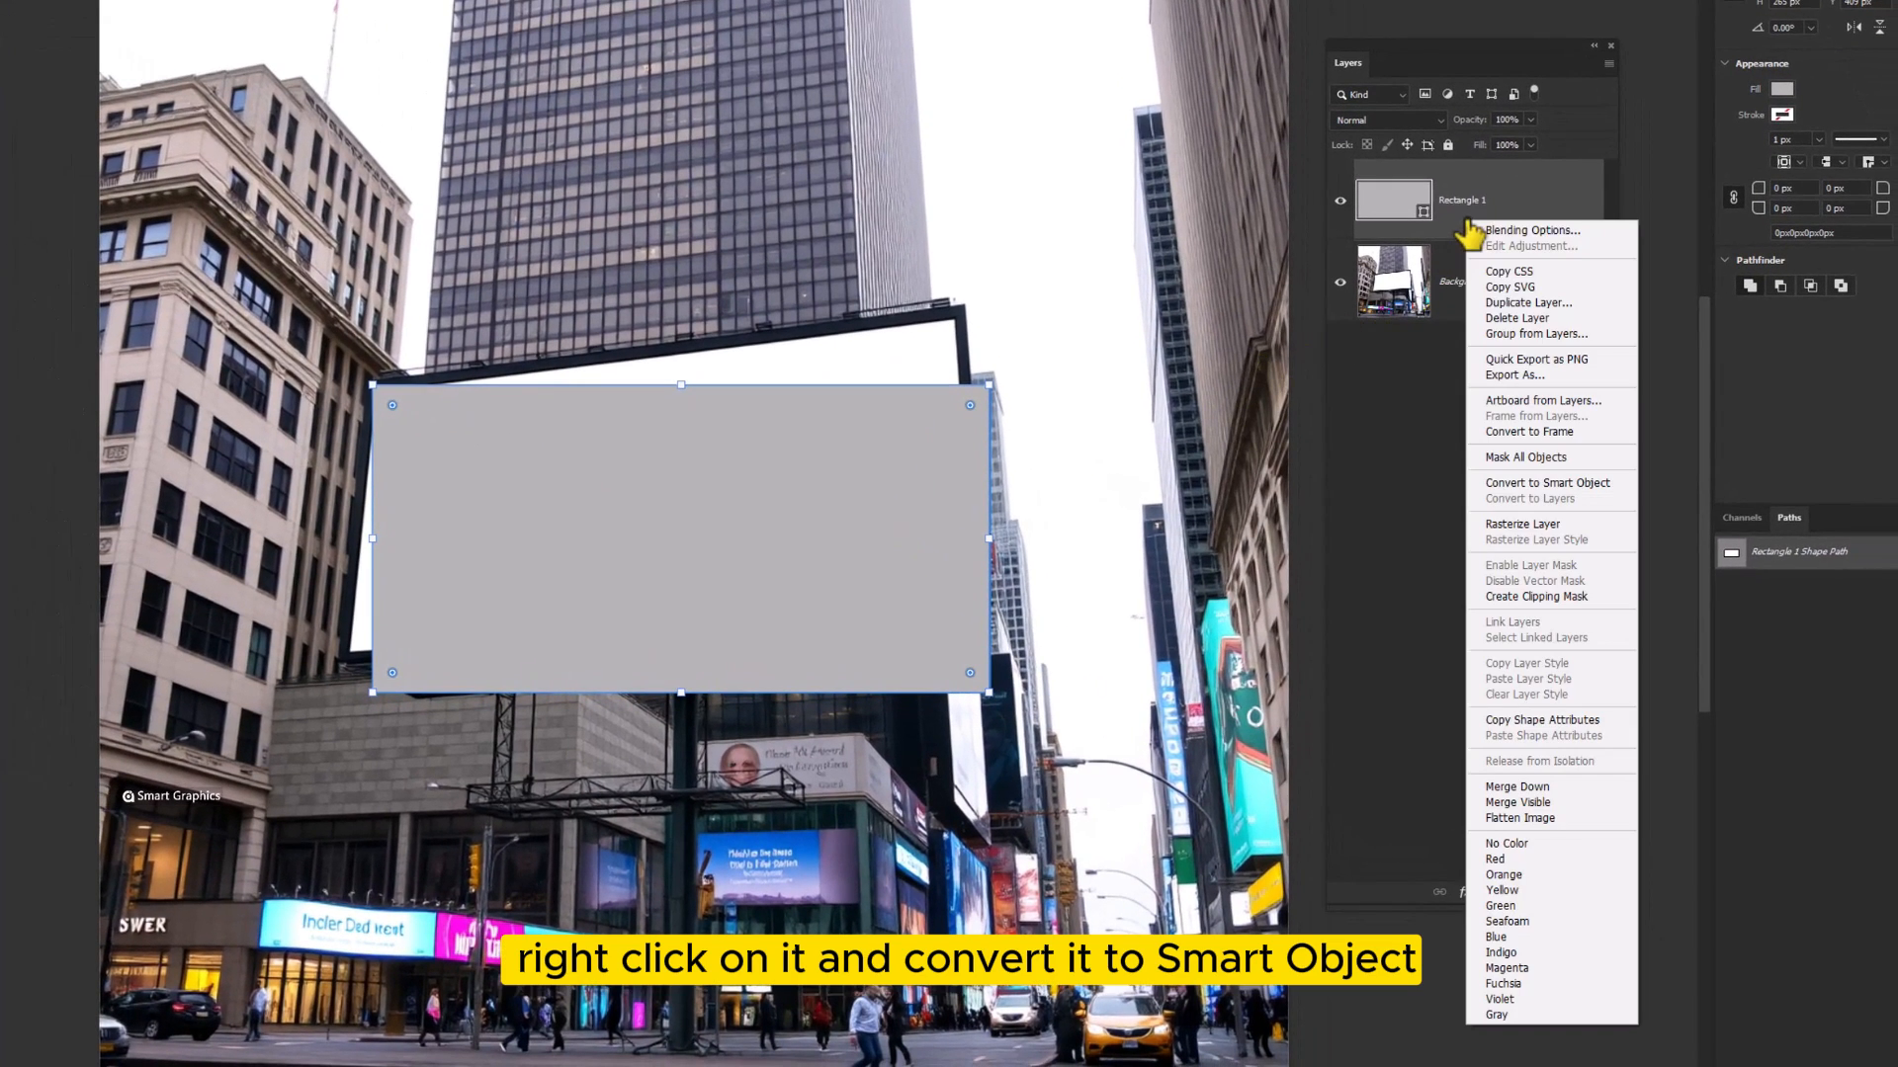
pyautogui.moveTo(1535, 843)
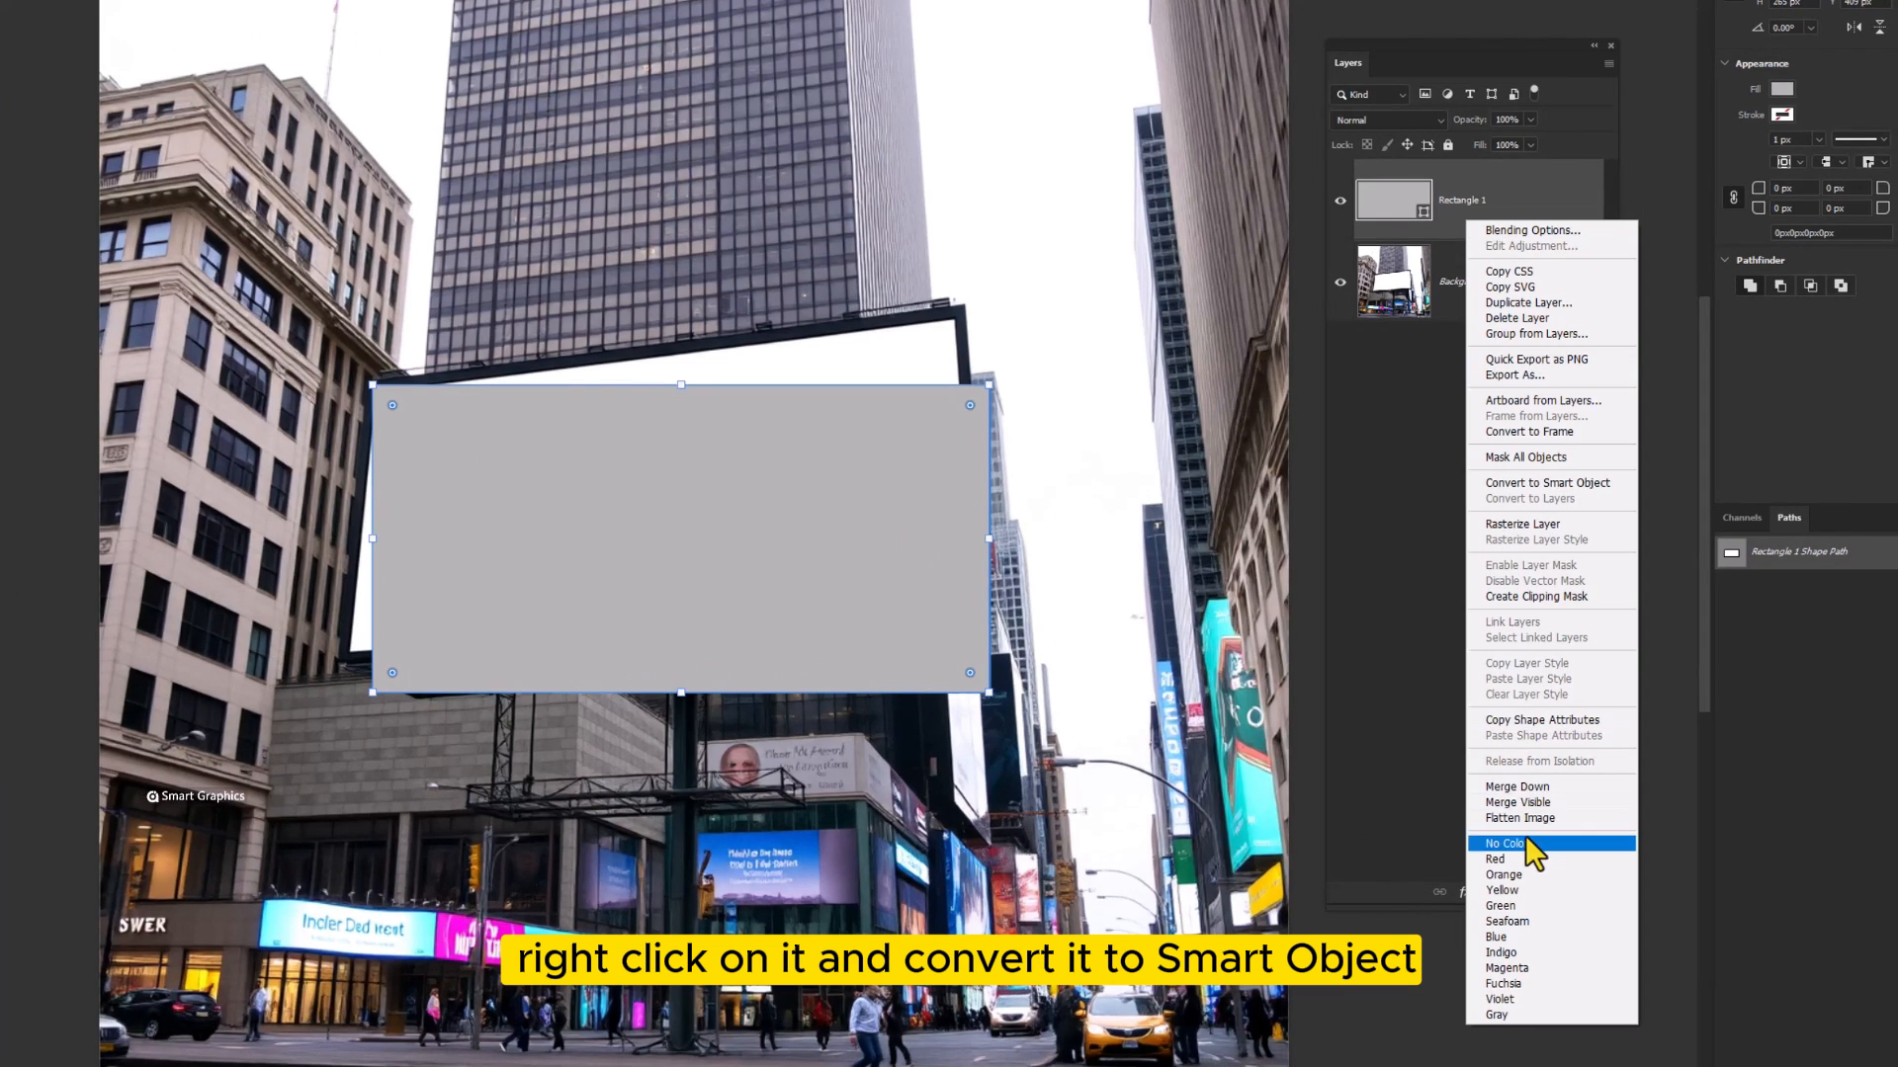
pyautogui.moveTo(1529, 481)
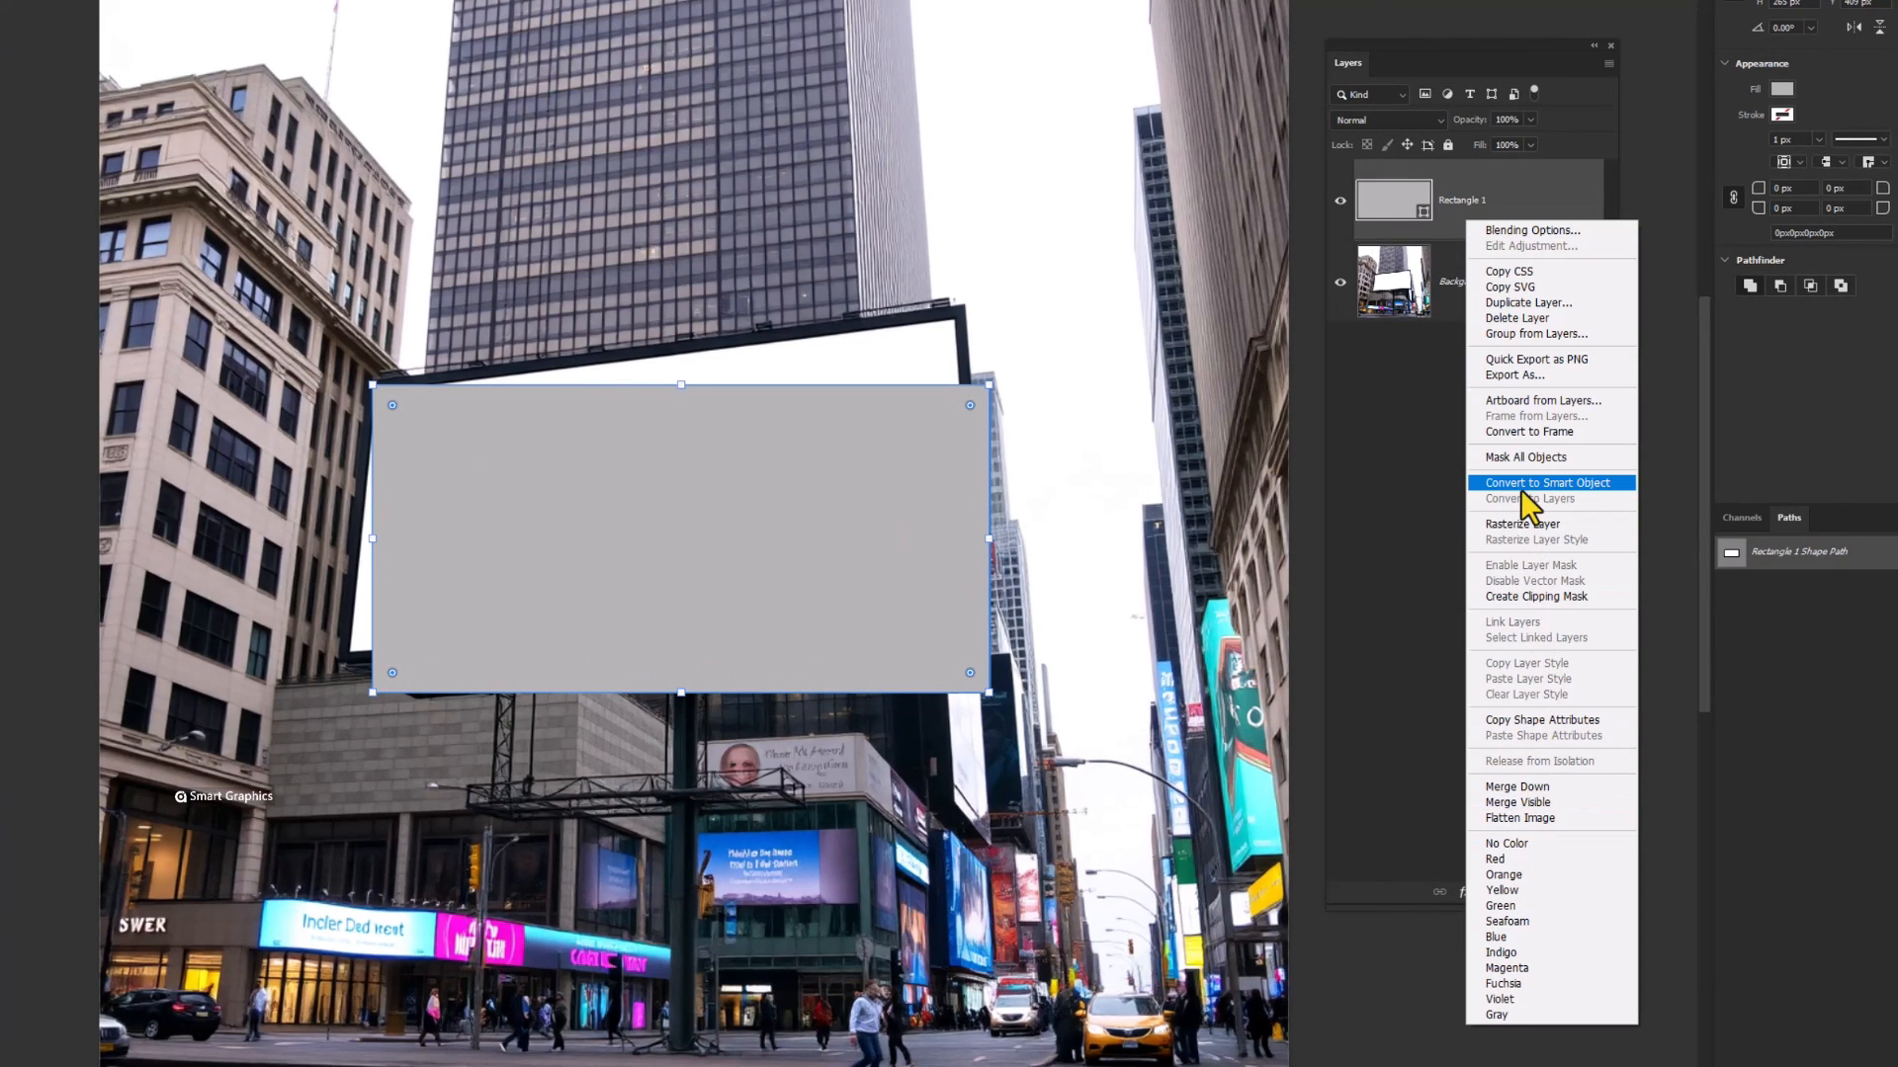
pyautogui.click(1551, 481)
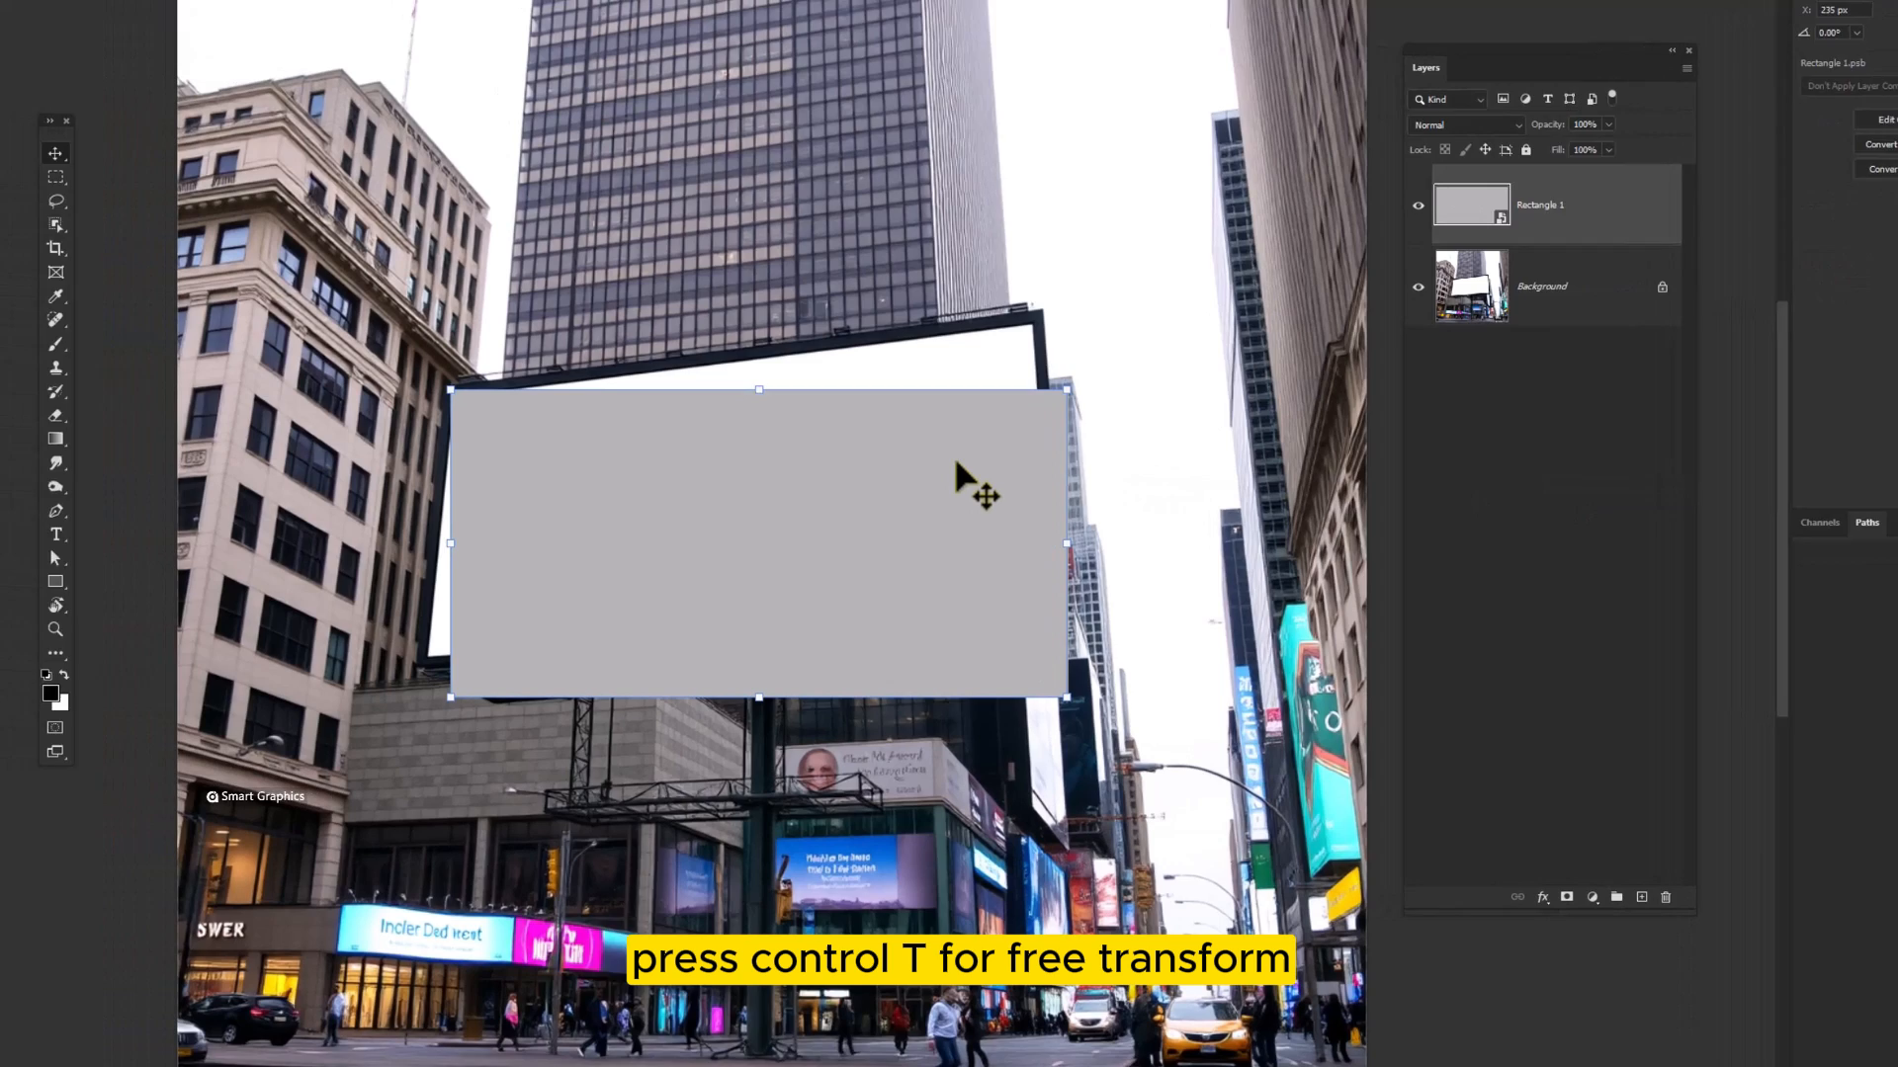
# Step: Free-transform Rectangle 1, dragging its corners onto the billboard frame corners
pyautogui.press('ctrl+t')
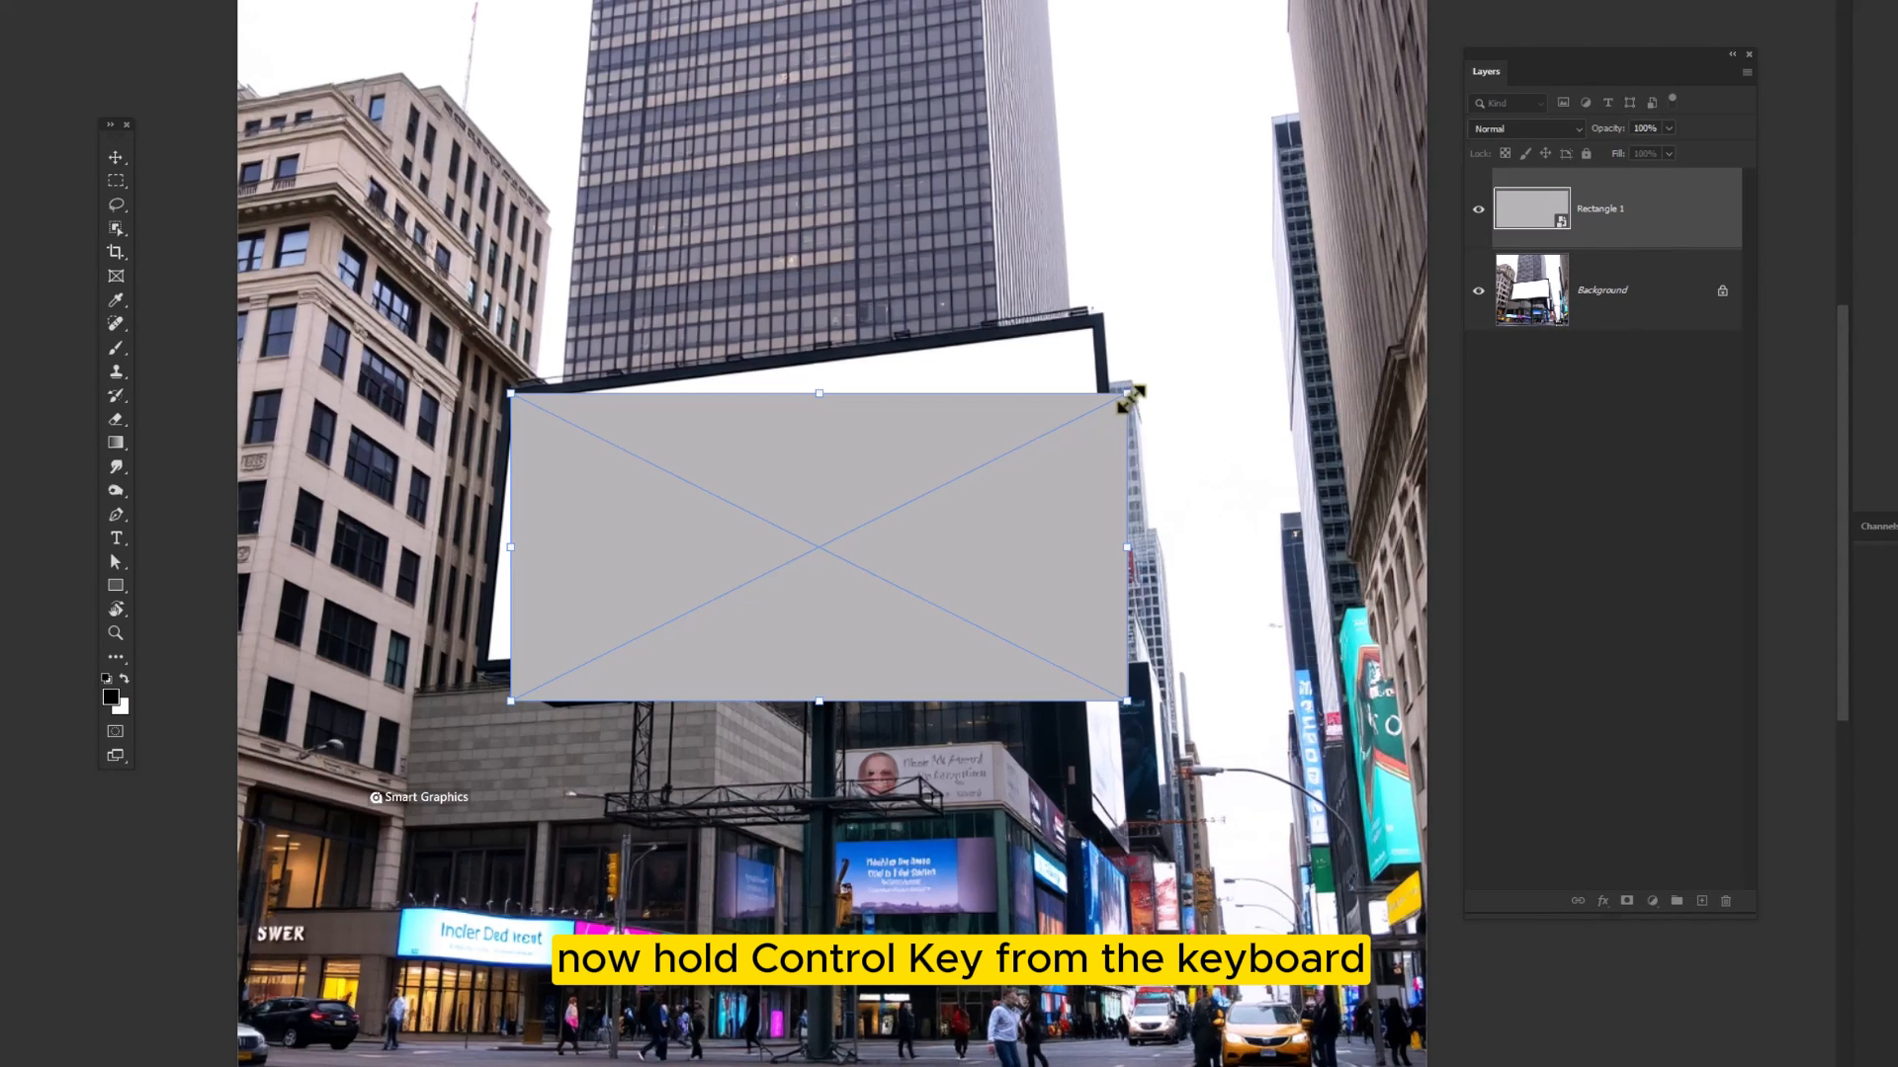
pyautogui.moveTo(1132, 394); pyautogui.dragTo(1095, 335)
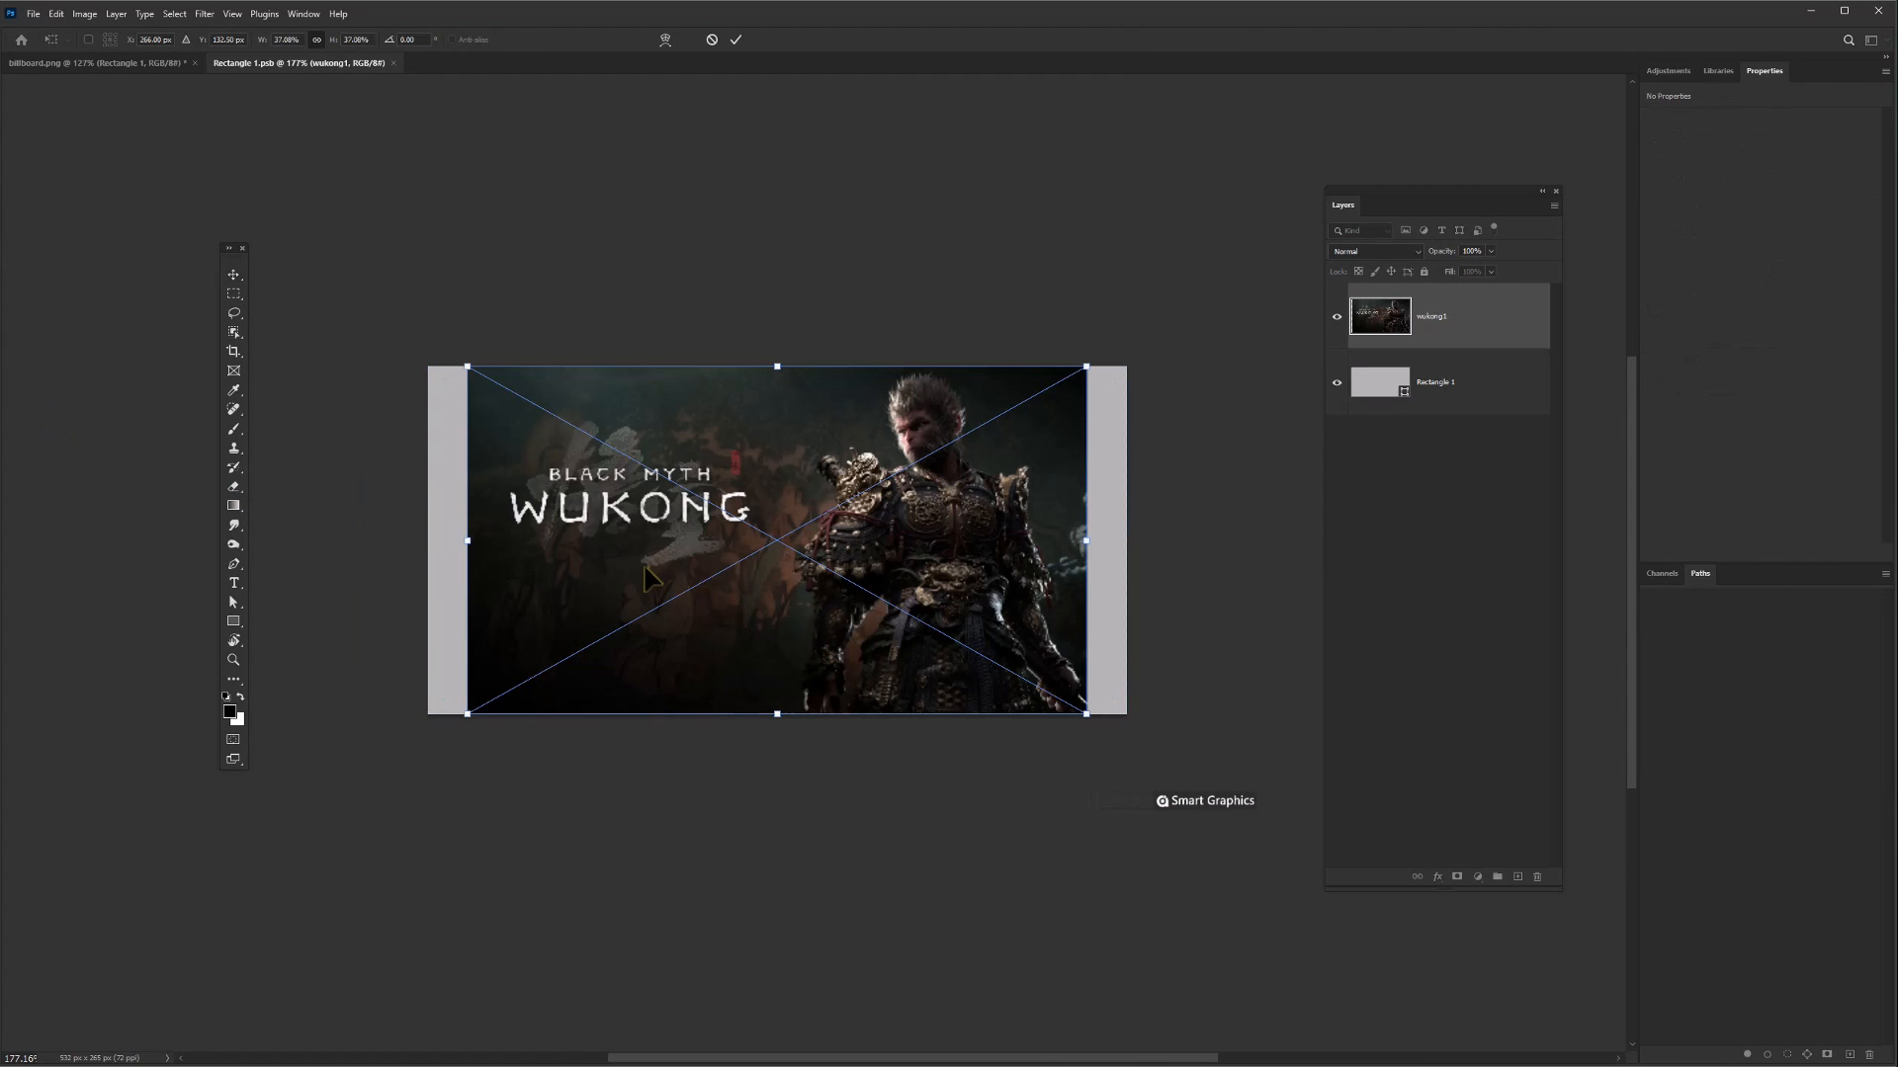
# Step: Scale the Black Myth Wukong poster to fill the smart object canvas
pyautogui.moveTo(1085, 541); pyautogui.dragTo(1098, 541)
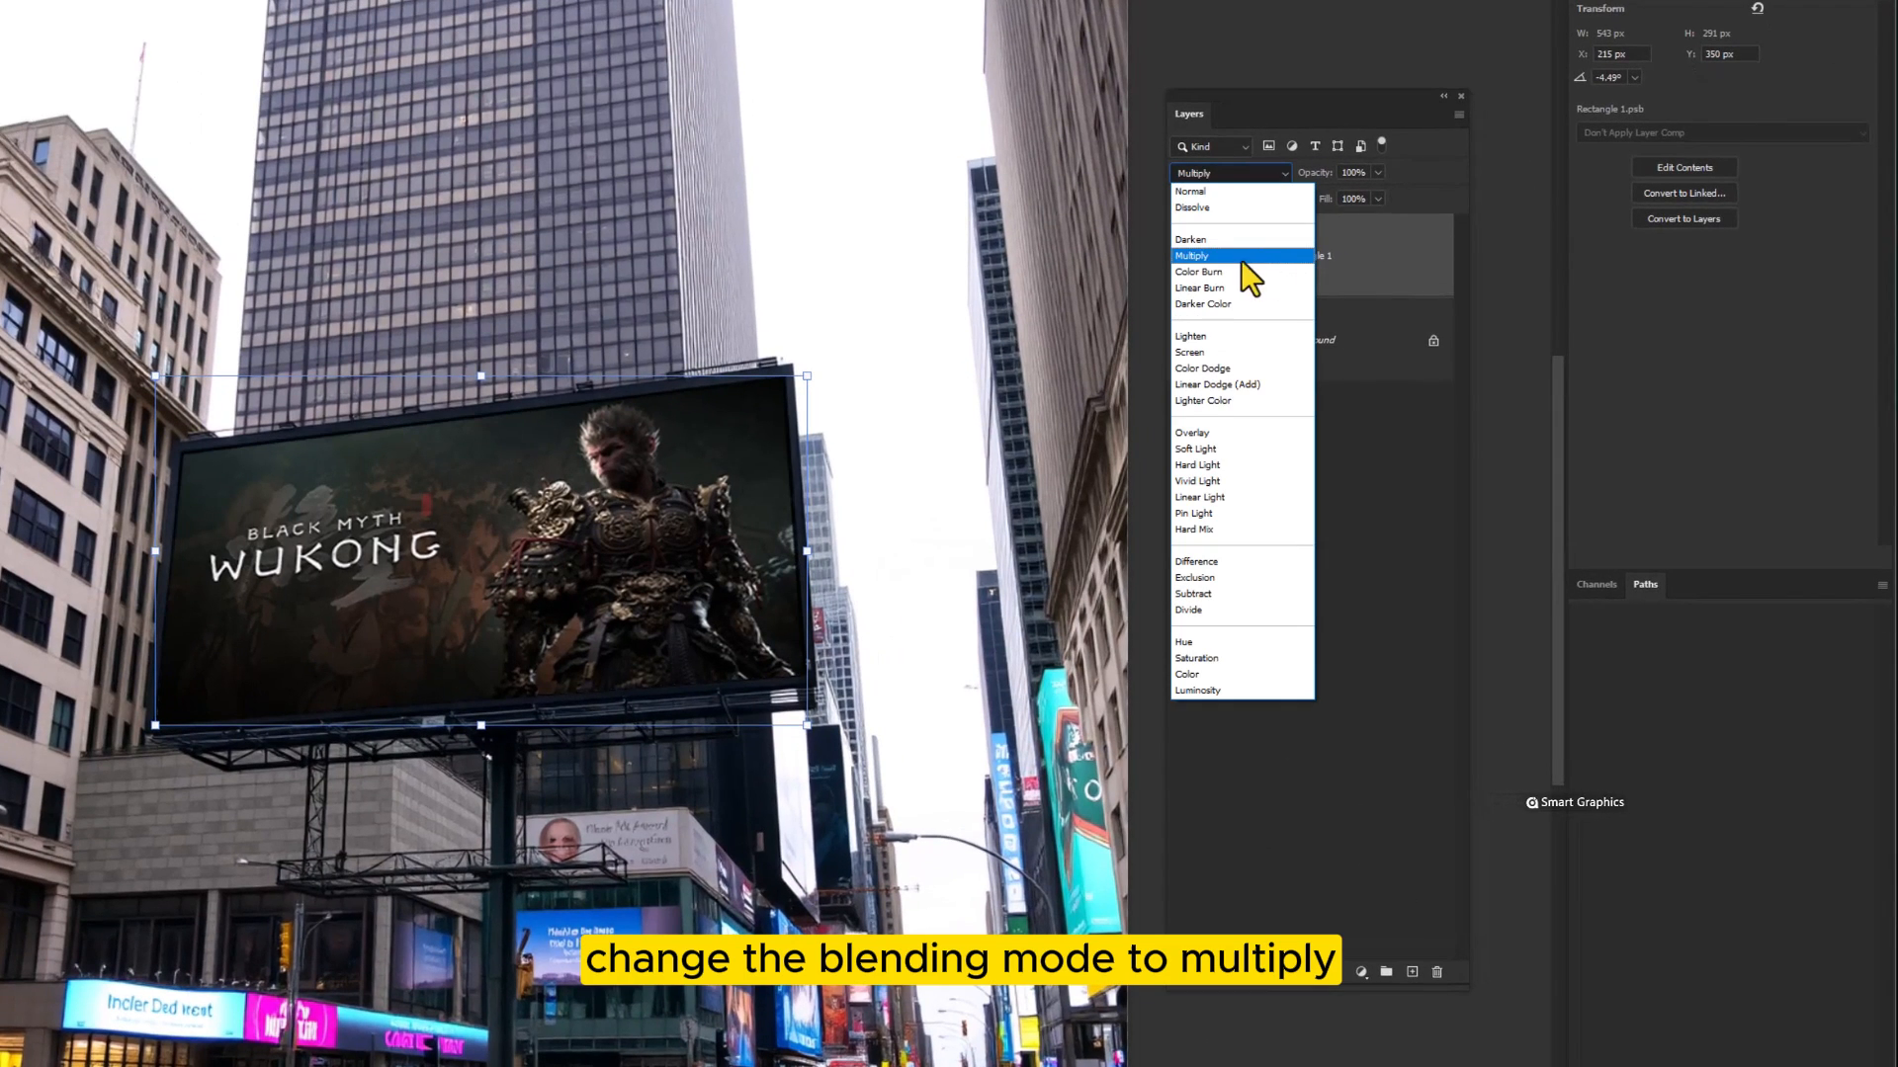
# Step: Set Rectangle 1's blend mode to Multiply
pyautogui.click(1192, 255)
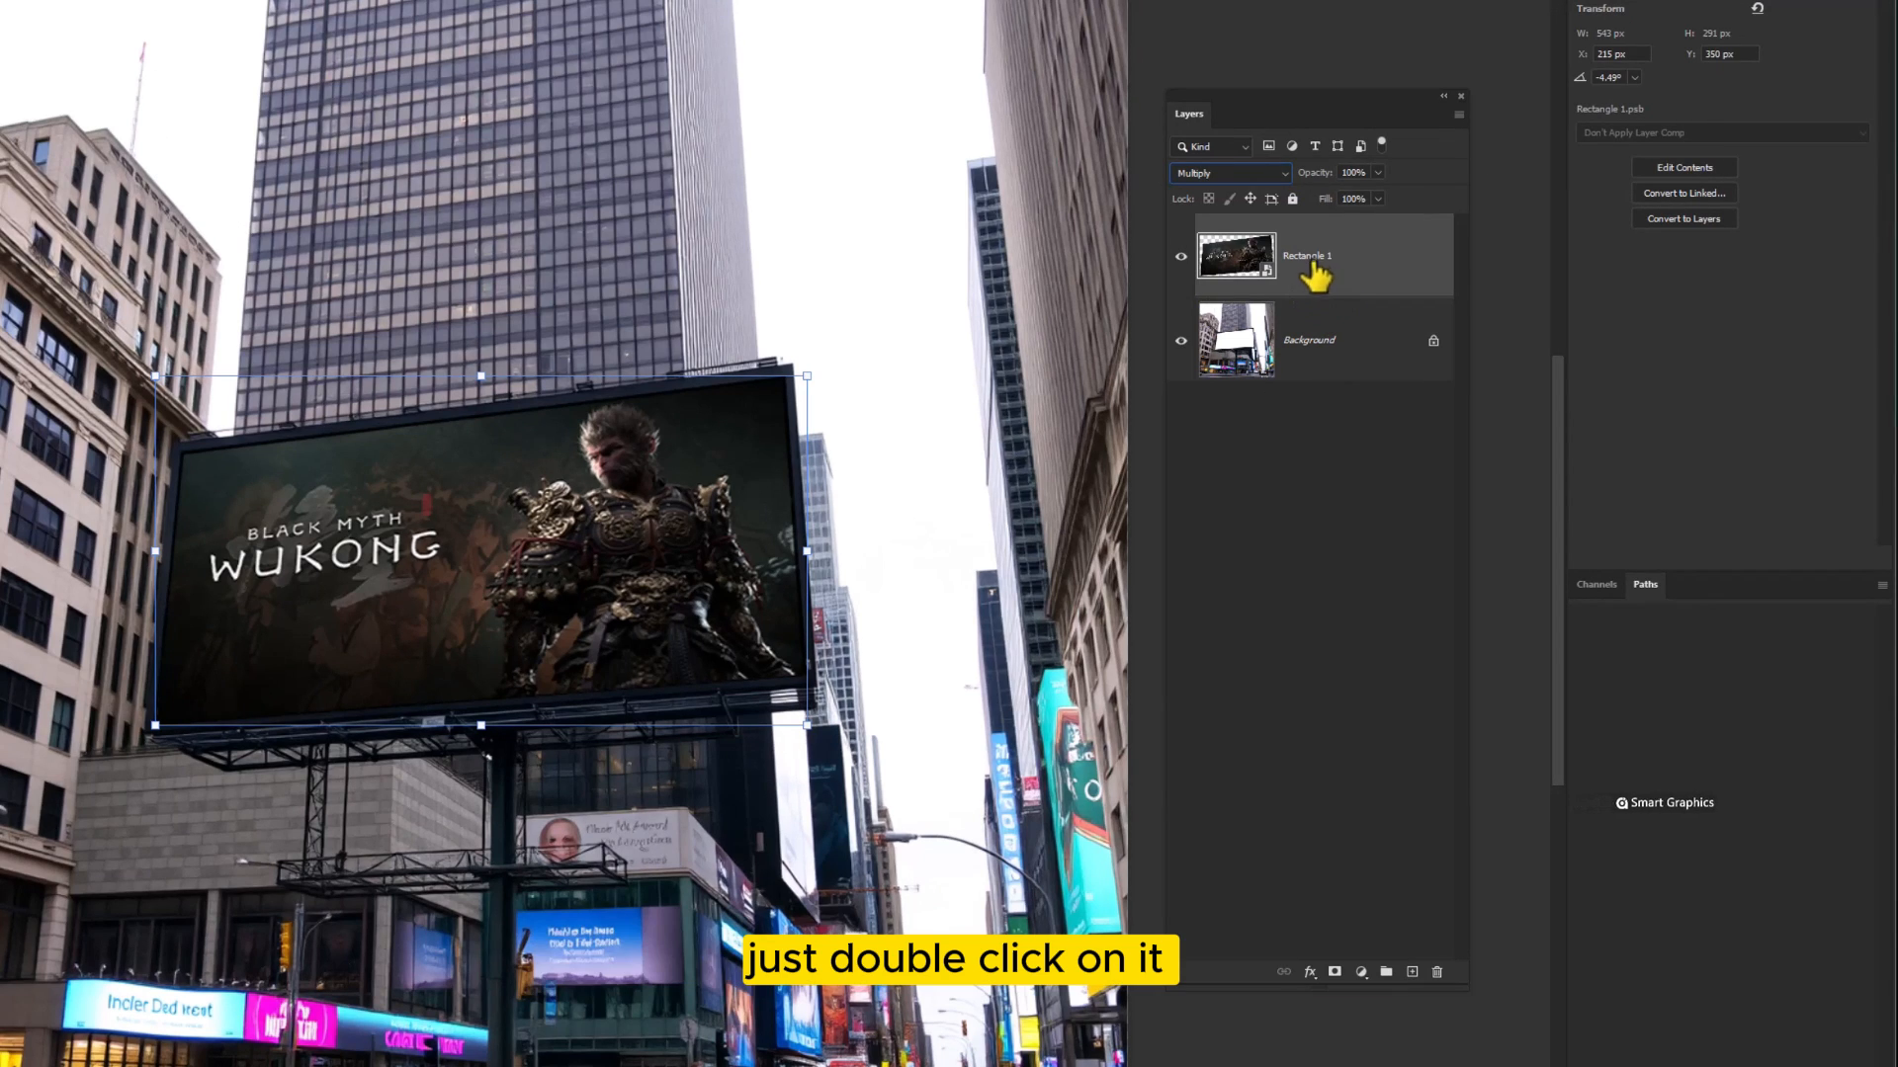
# Step: Swap in the Ghost Recon image inside the smart object, save, and return to billboard.png
pyautogui.doubleClick(1236, 255)
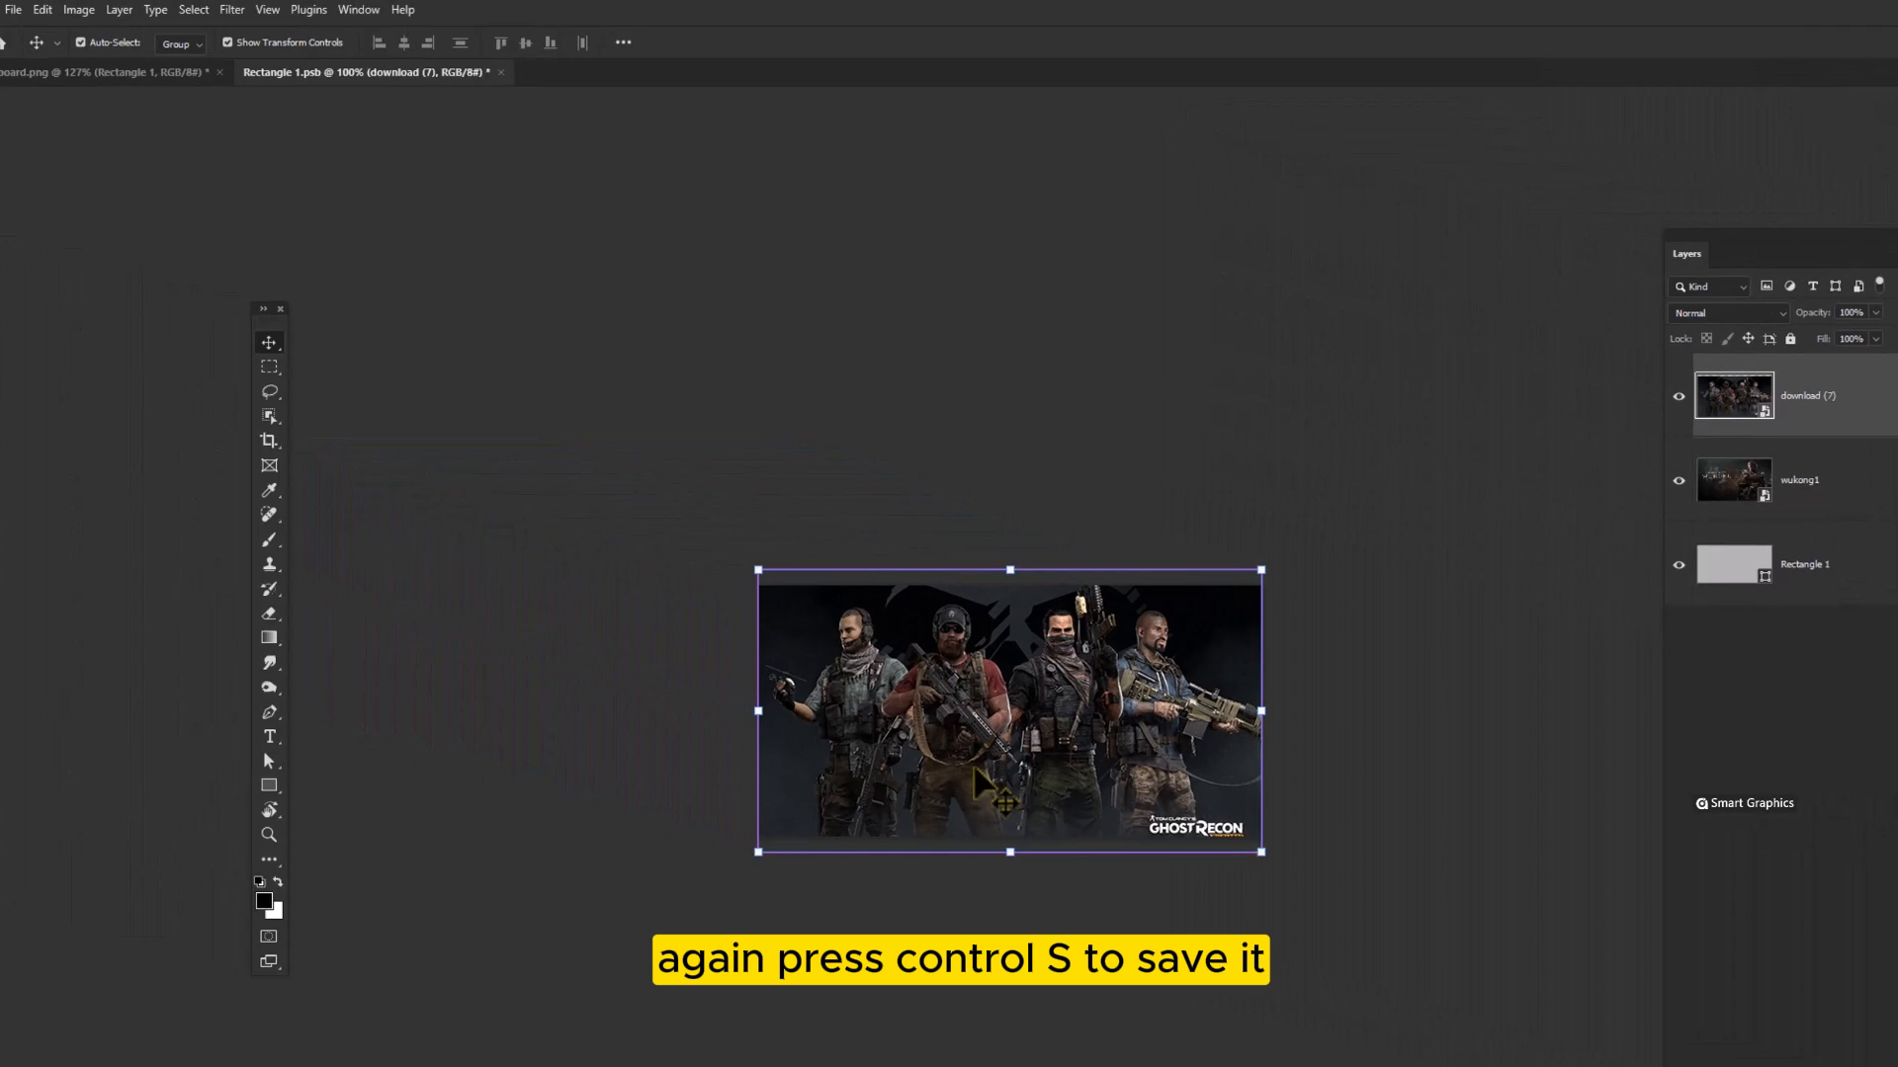
pyautogui.press('ctrl+s')
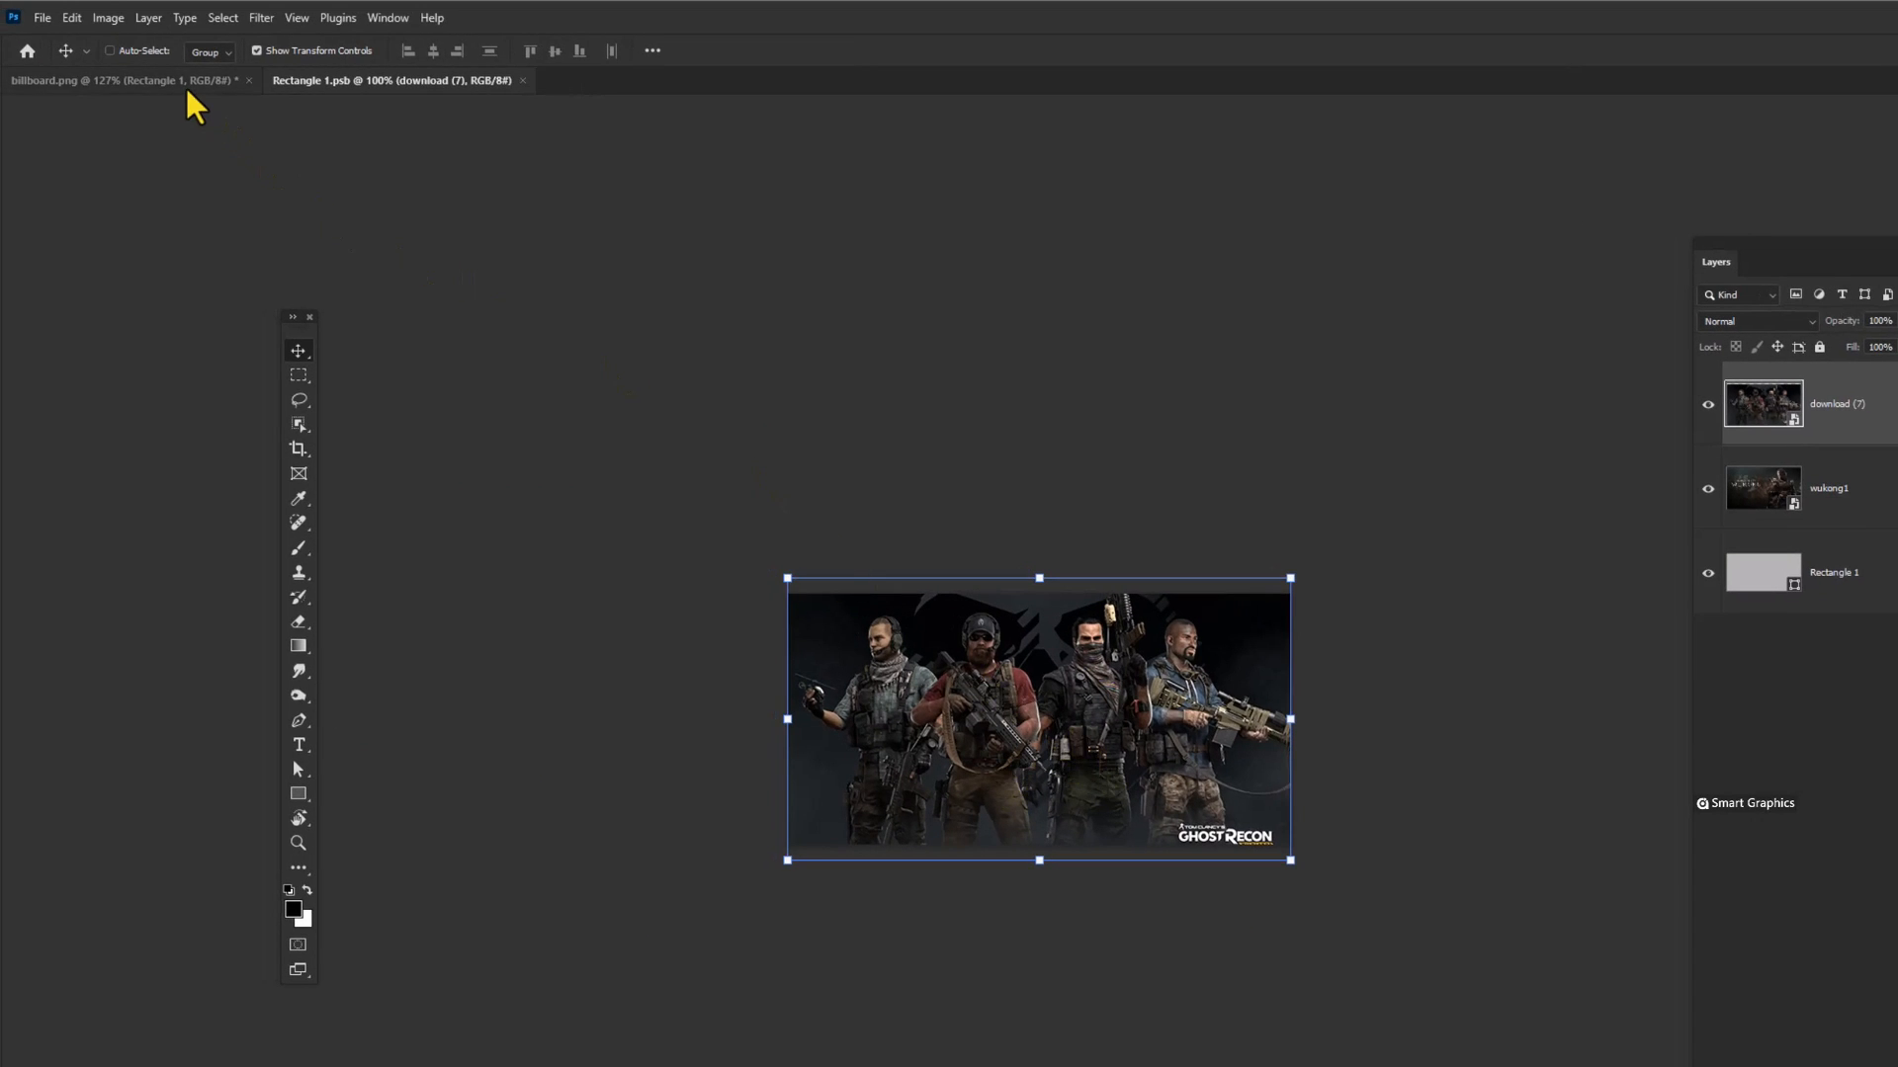
pyautogui.click(115, 80)
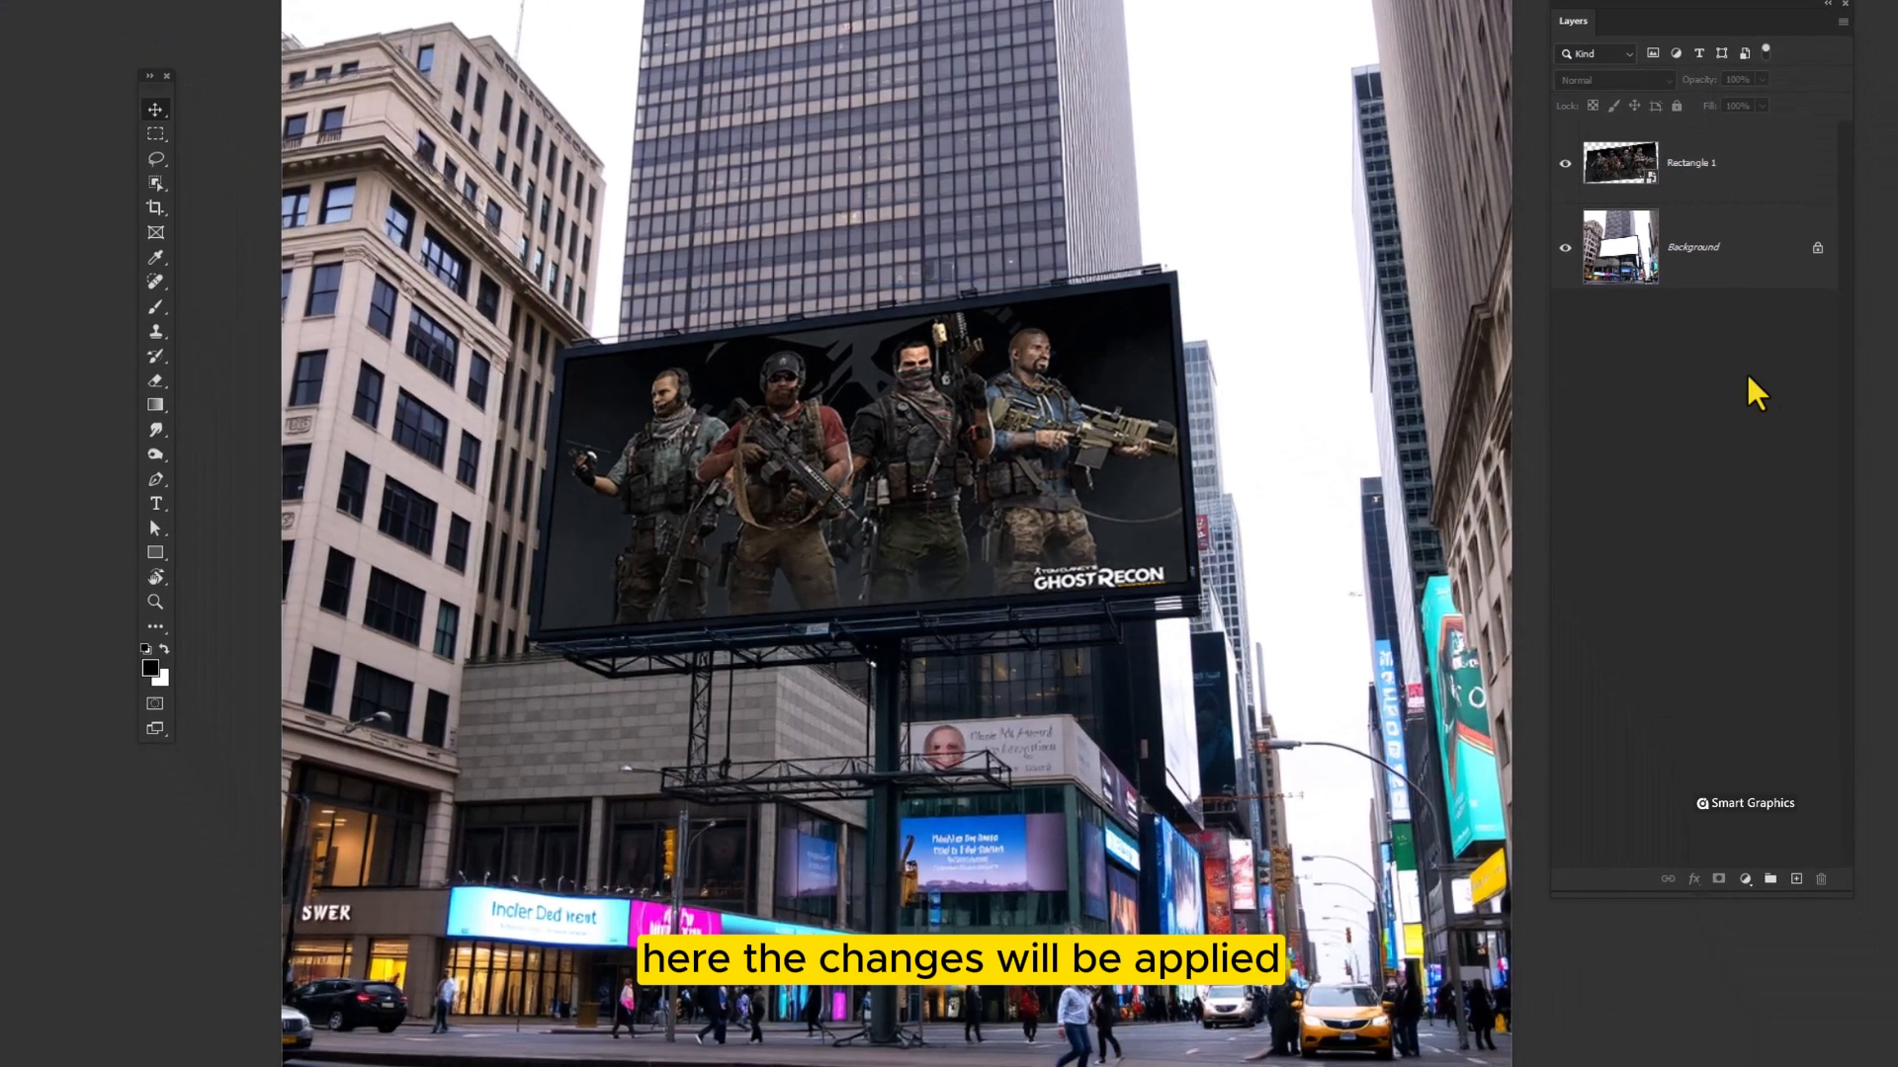